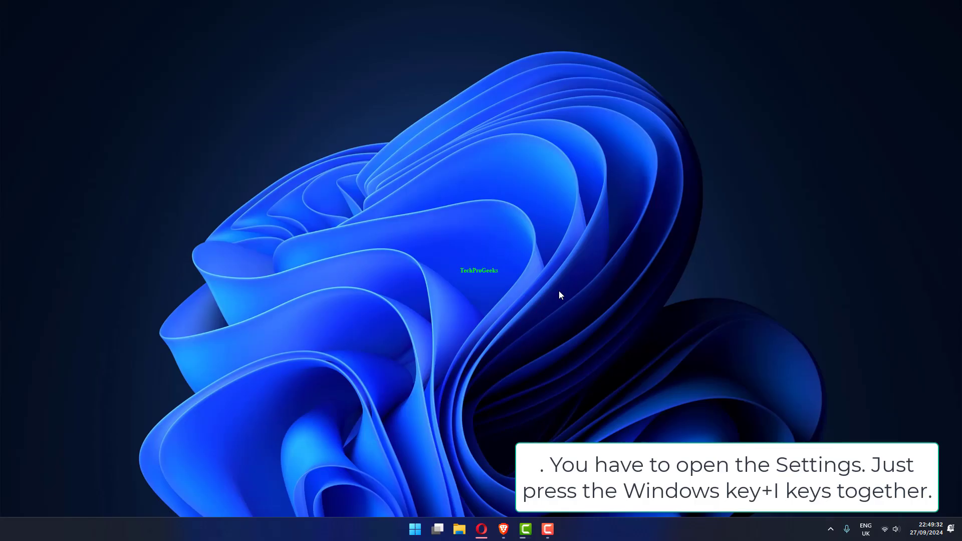
Open Windows Settings with Win+I.
key("Win+I")
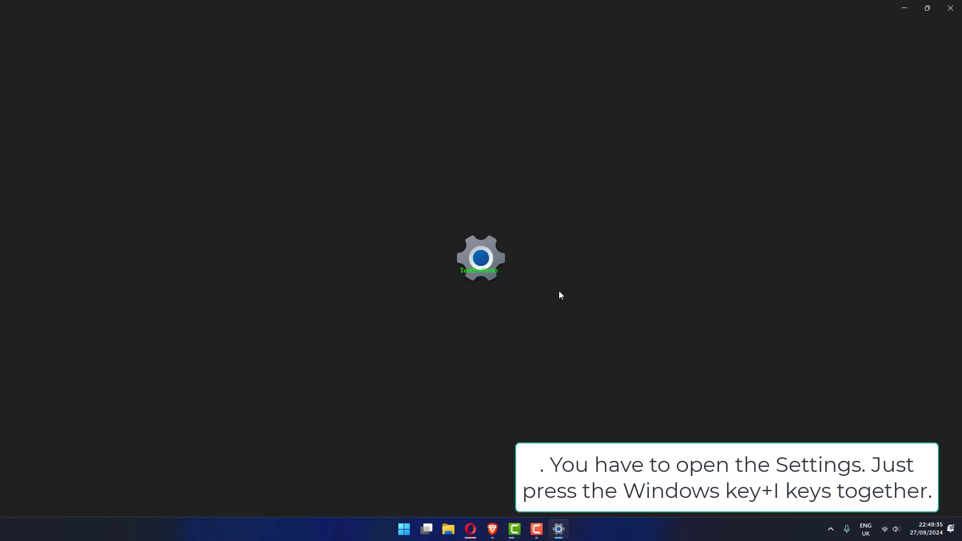
Turn off the lock screen background picture on the sign-in screen under Personalisation > Lock screen.
key("Win+I")
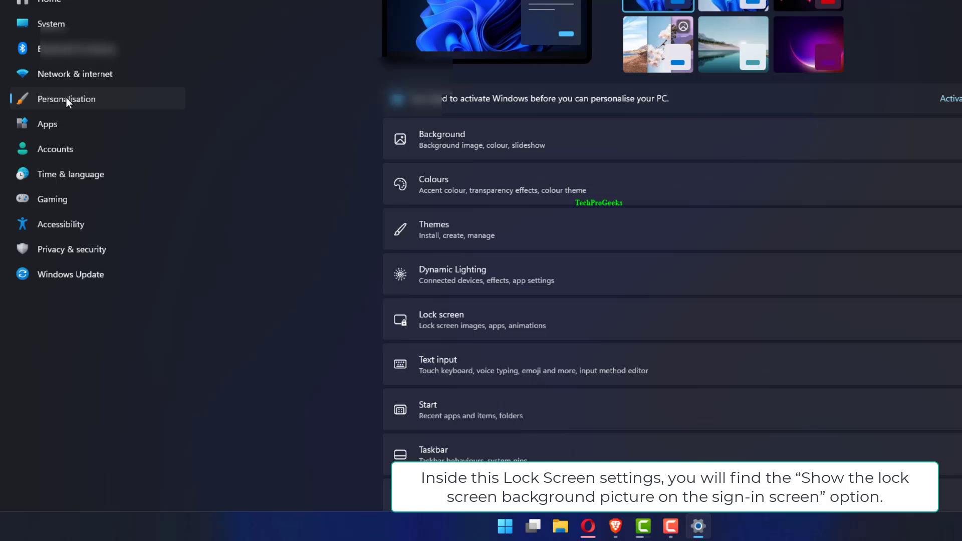
mouse_move(466, 326)
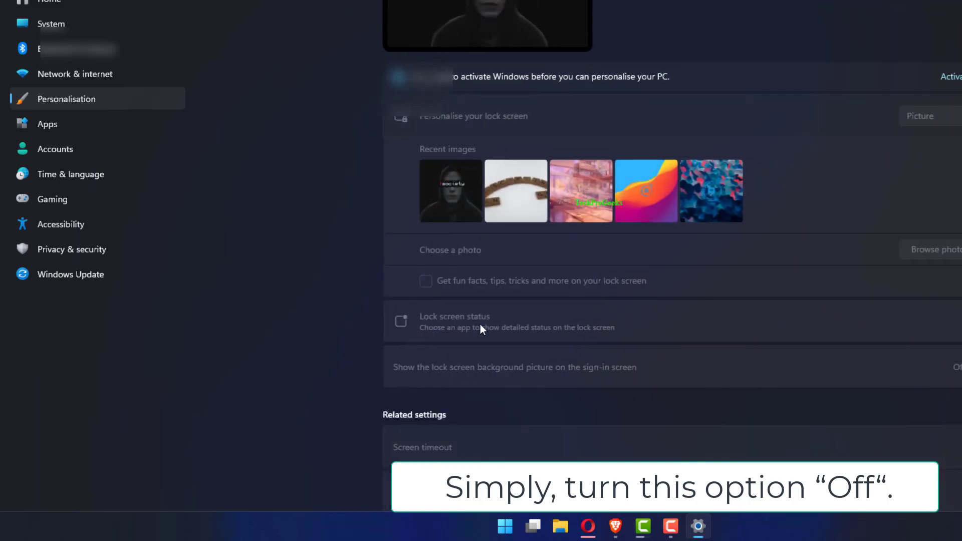
scroll("down", 3)
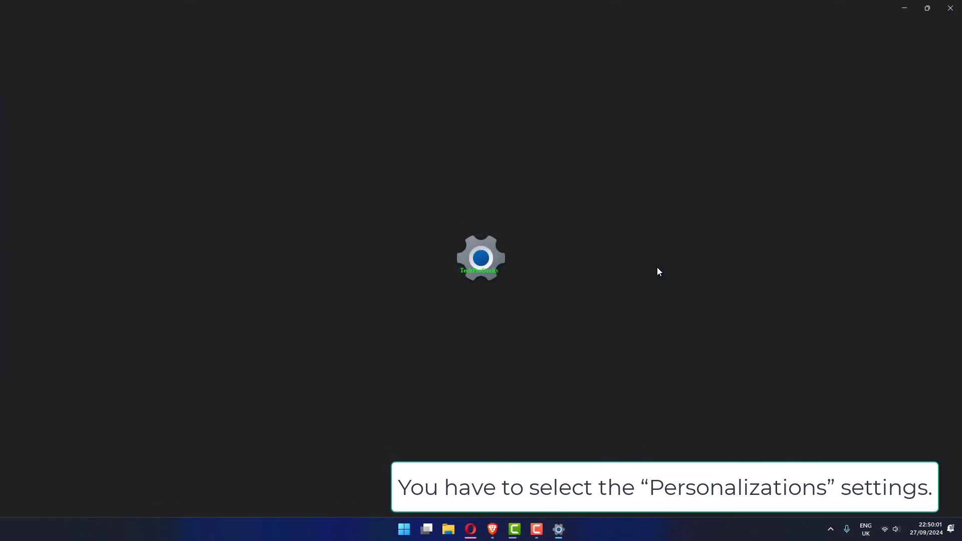
Set Personalise your lock screen to Picture, keeping the sign-in background off.
left_click(558, 528)
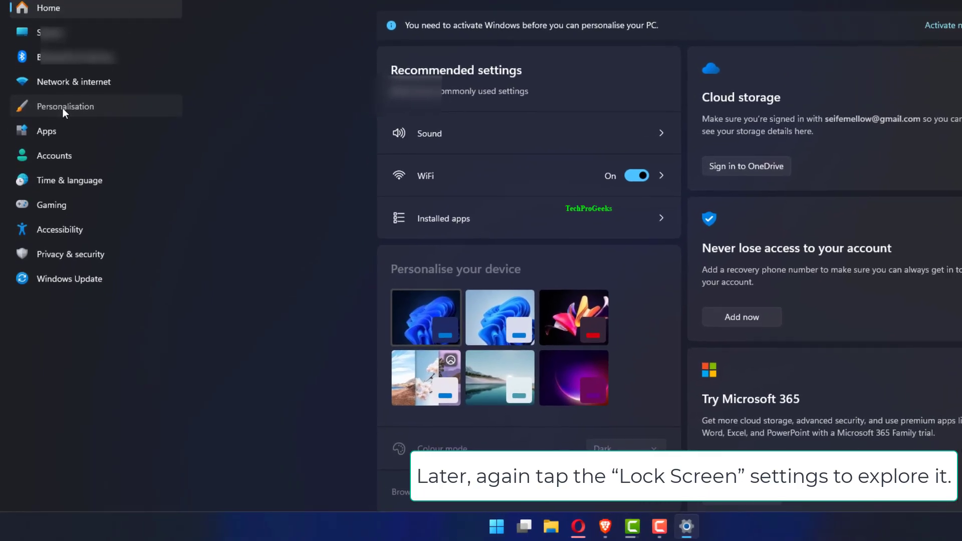
scroll("down", 3)
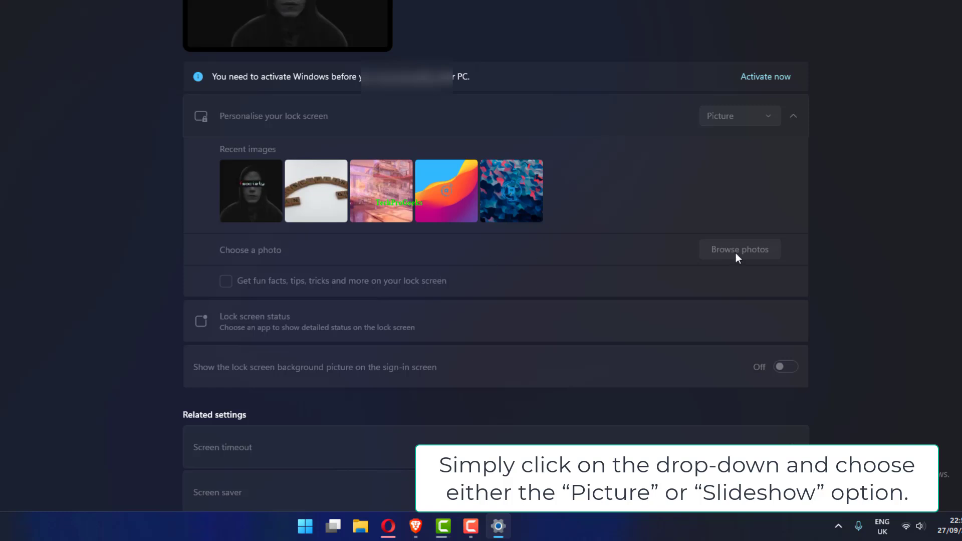
scroll("down", 3)
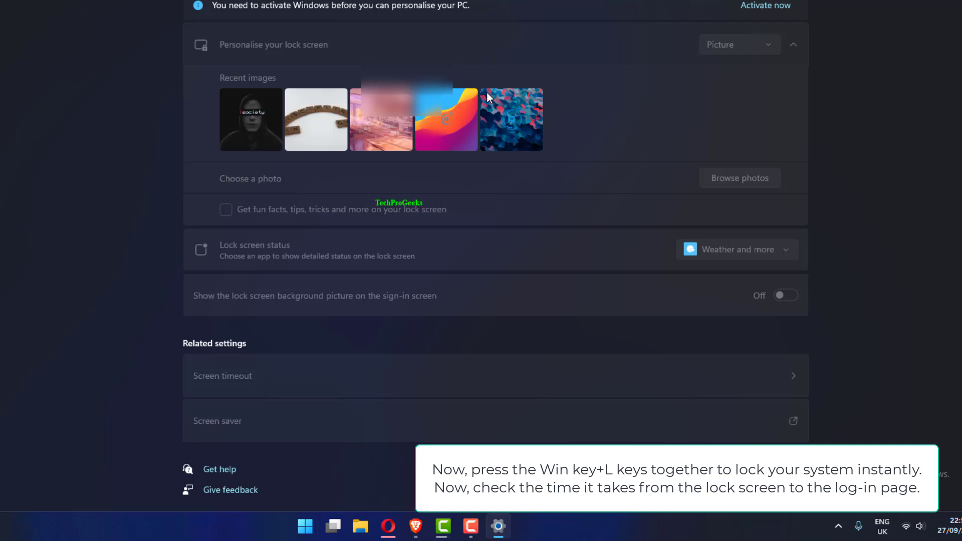
mouse_move(462, 177)
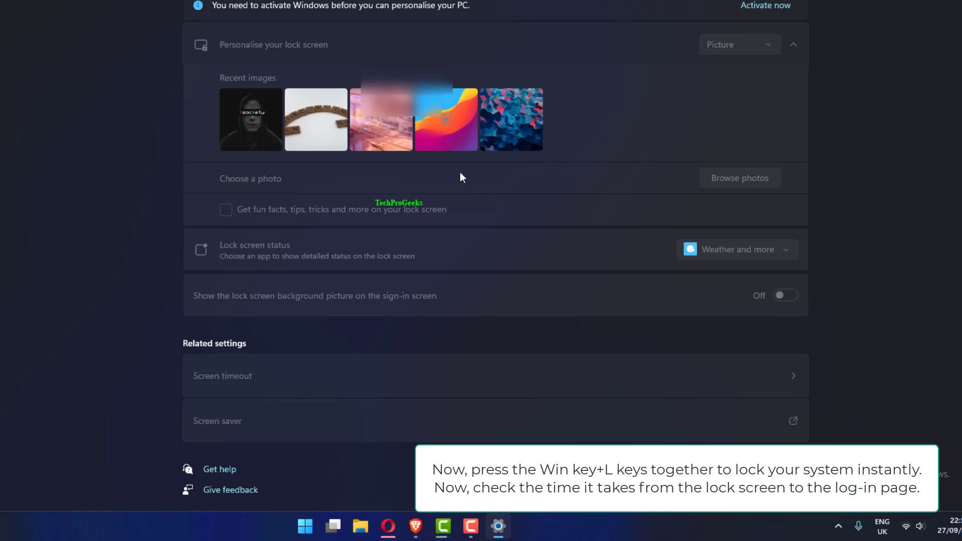
mouse_move(619, 313)
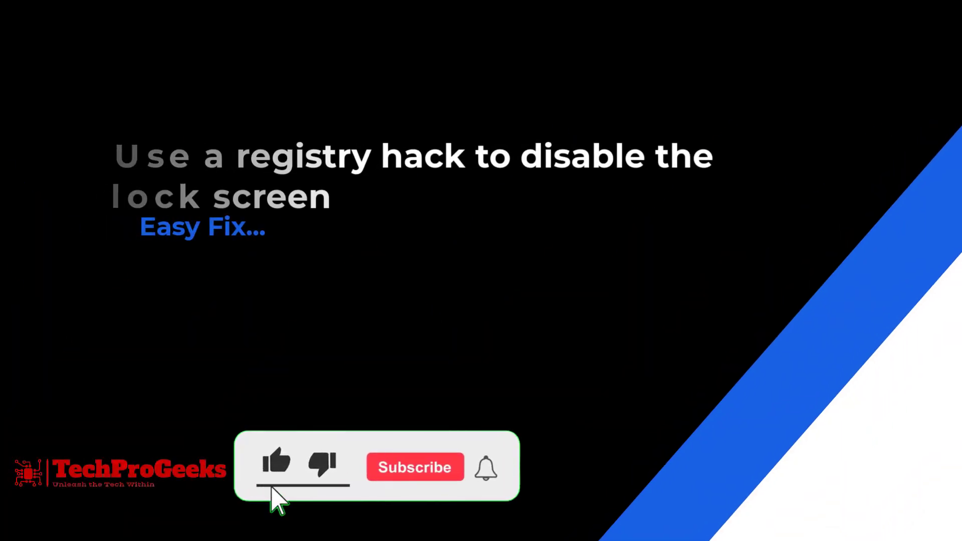
left_click(415, 467)
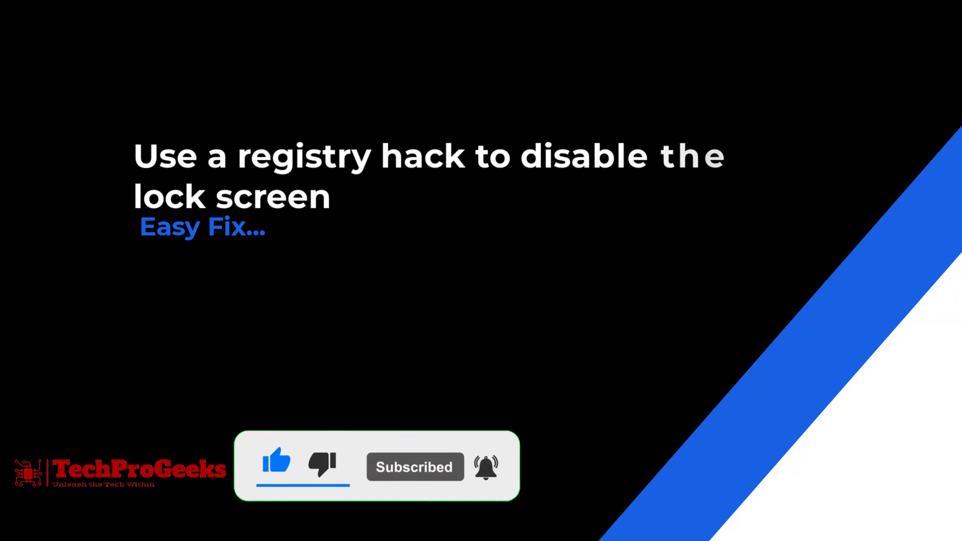
left_click(414, 529)
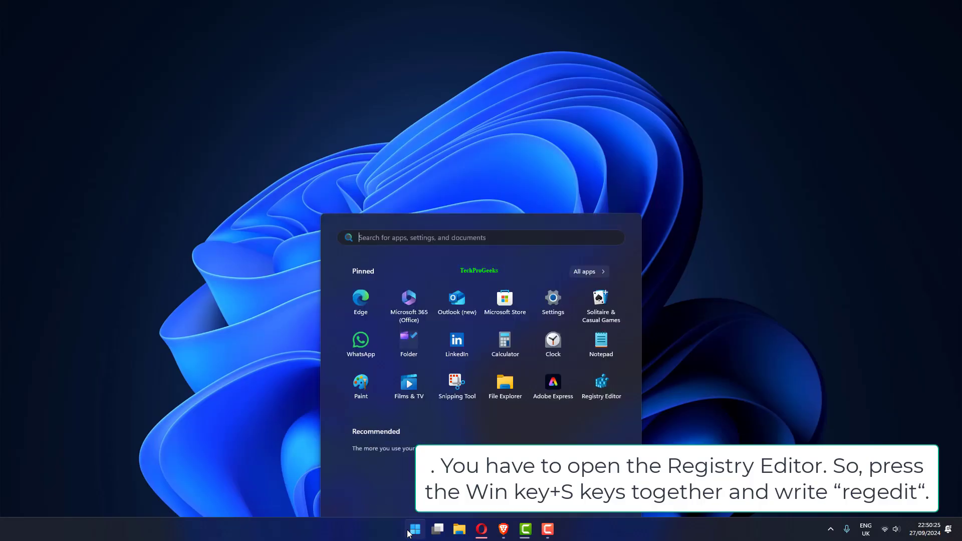
Launch regedit and open HKLM\SOFTWARE\Policies\Microsoft\Windows\Personalization for a new value.
type("re")
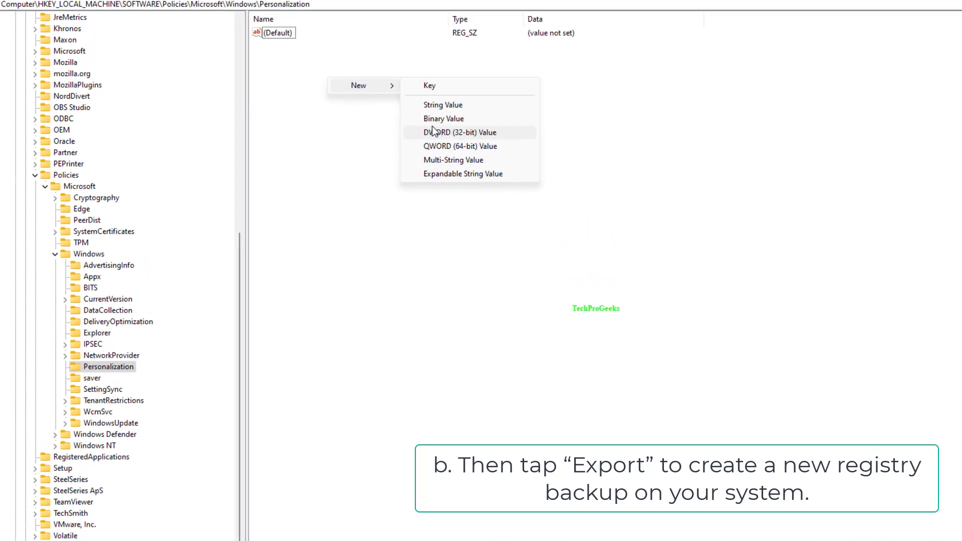
Create a DWORD (32-bit) value named NoLockScreen and open it for editing.
left_click(444, 132)
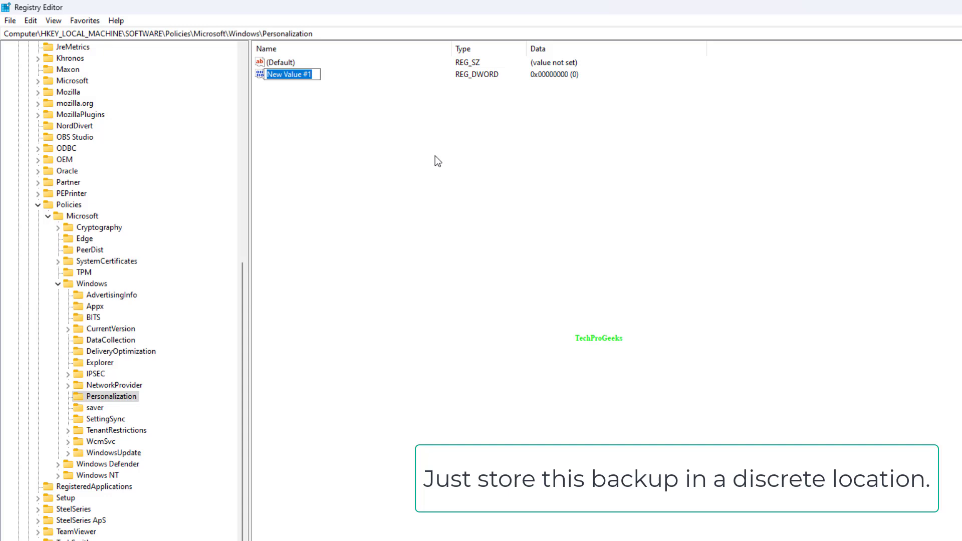
type("N")
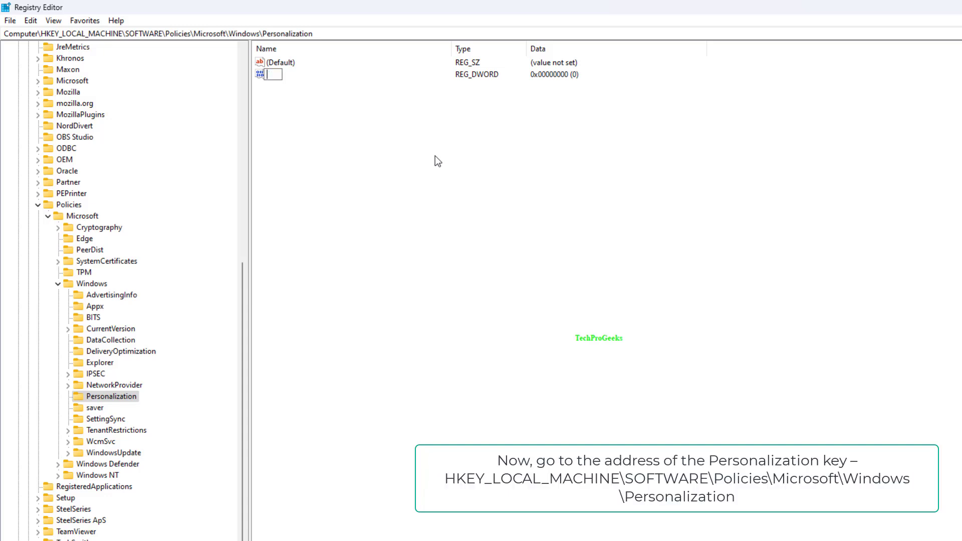
type("L")
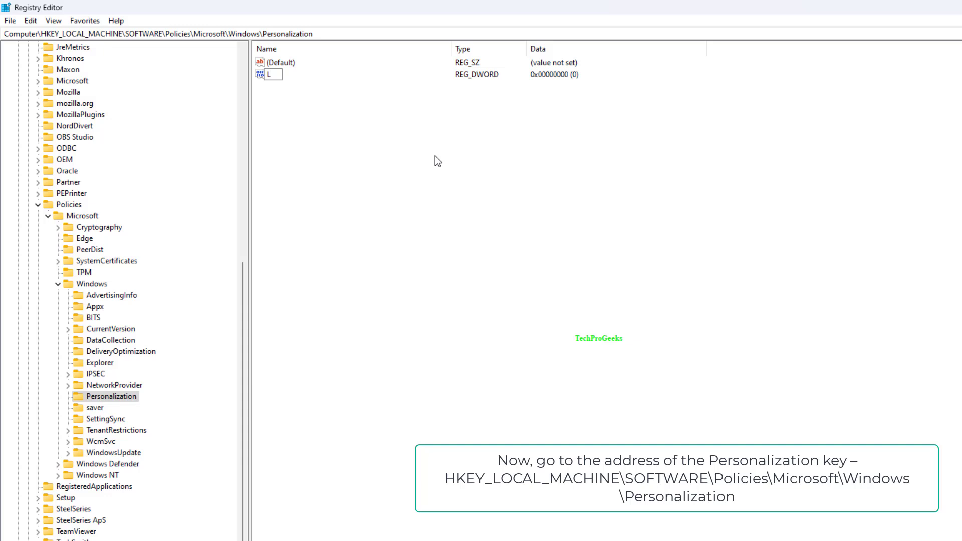
mouse_move(272, 70)
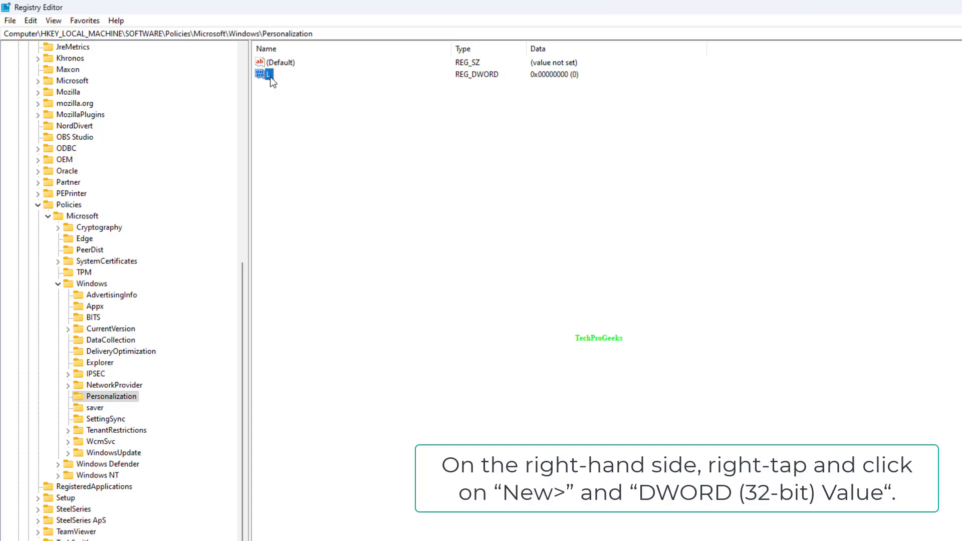
right_click(265, 75)
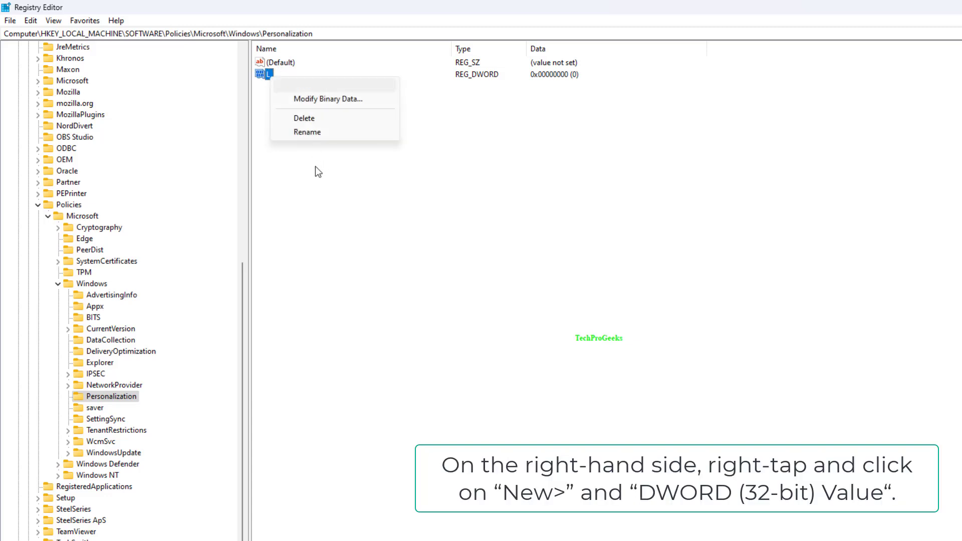
type("NoLockScreen")
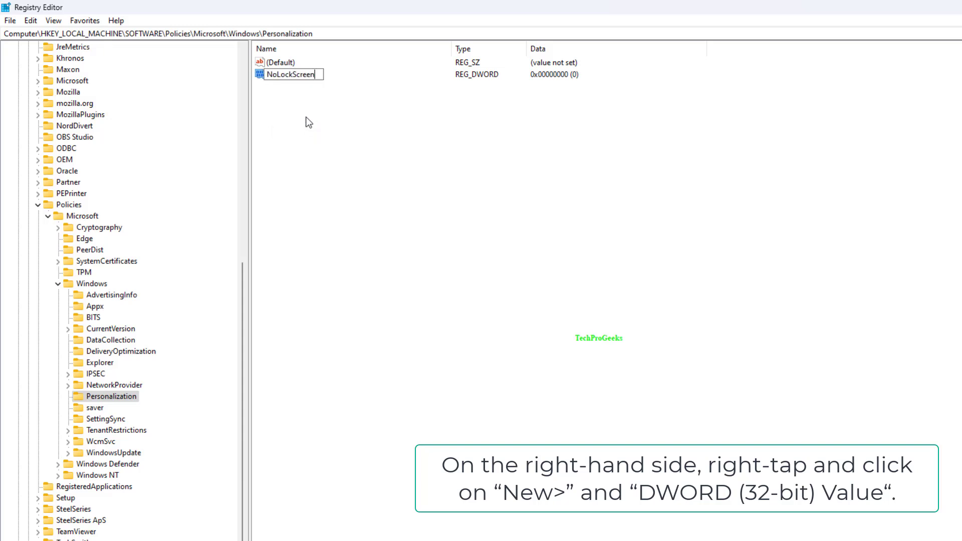
double_click(289, 74)
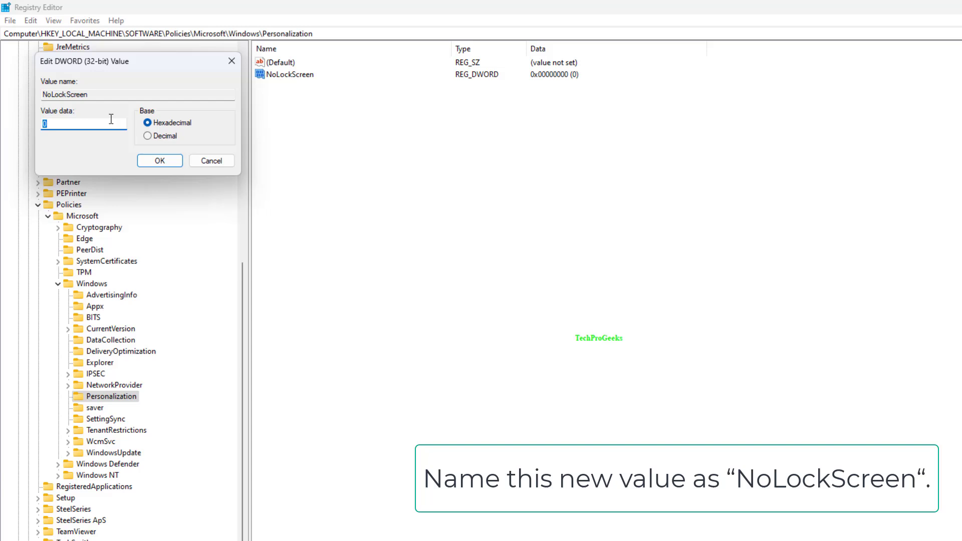
Enter 1 as NoLockScreen's value data and confirm with OK.
type("1")
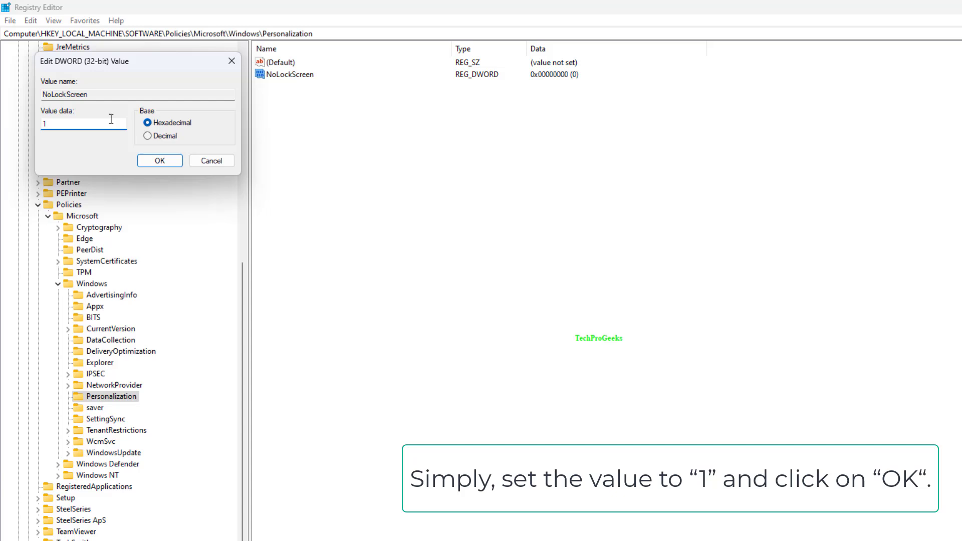
left_click(160, 160)
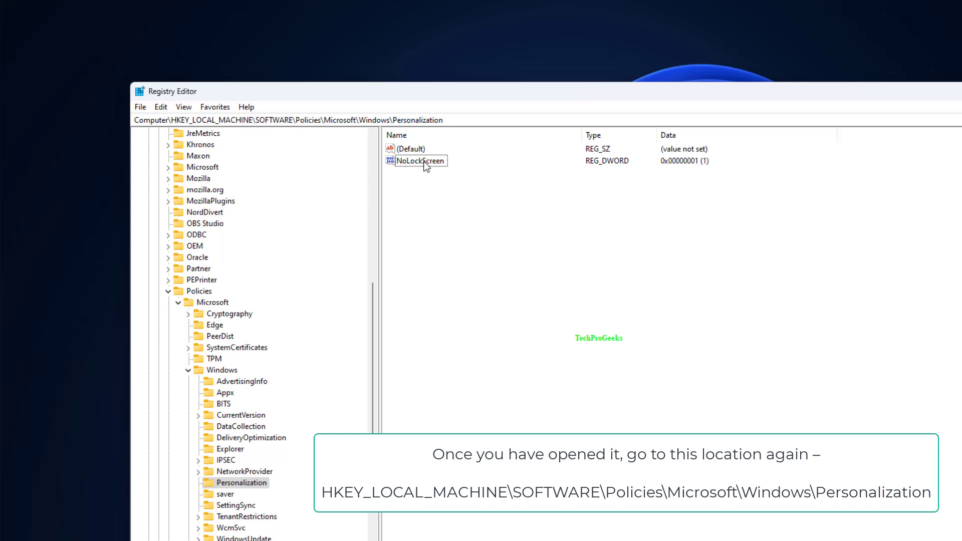
Delete the NoLockScreen value from the Personalization key, confirming with Yes.
left_click(418, 161)
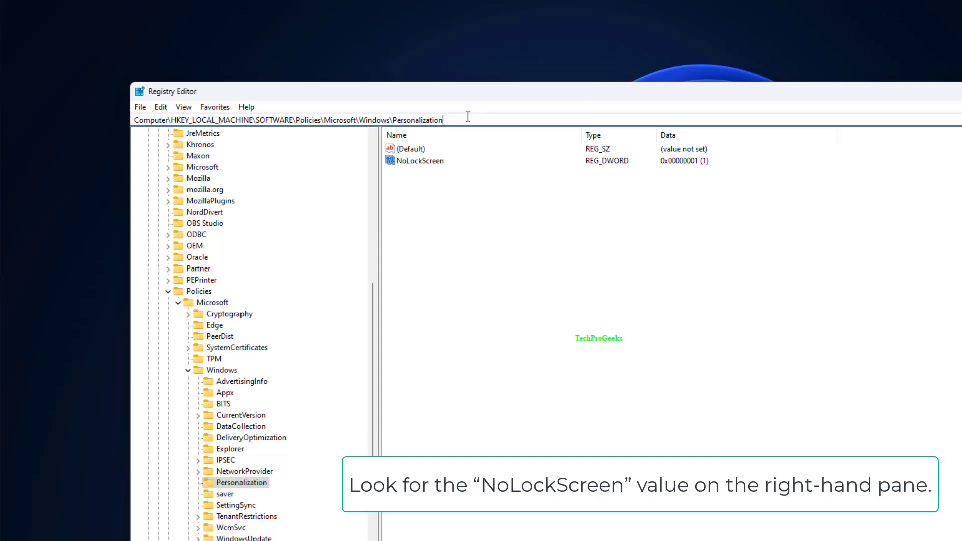
left_click(419, 161)
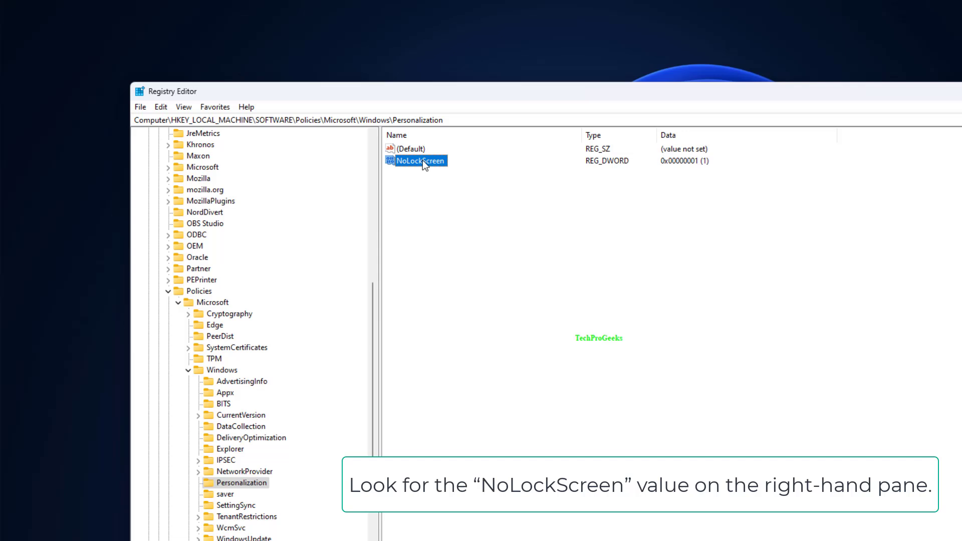
right_click(423, 160)
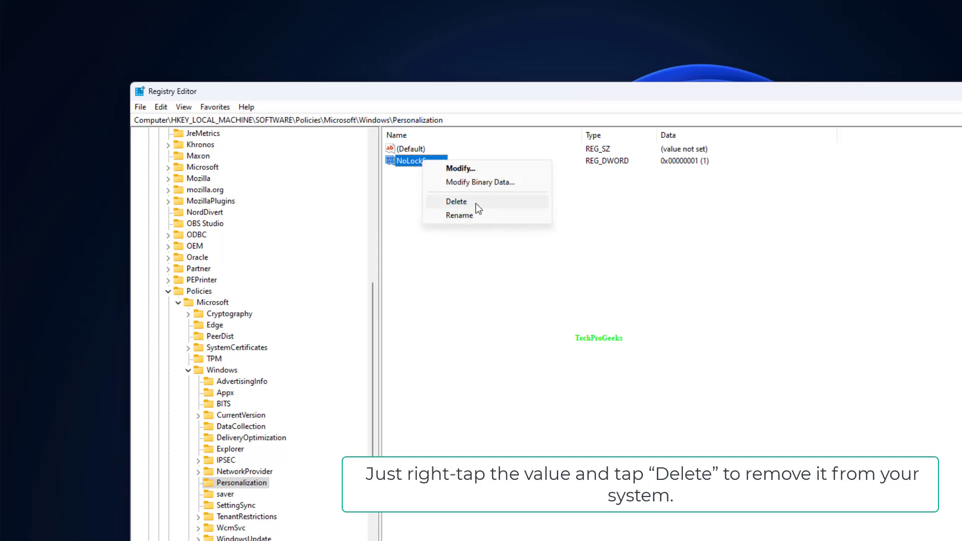
left_click(455, 201)
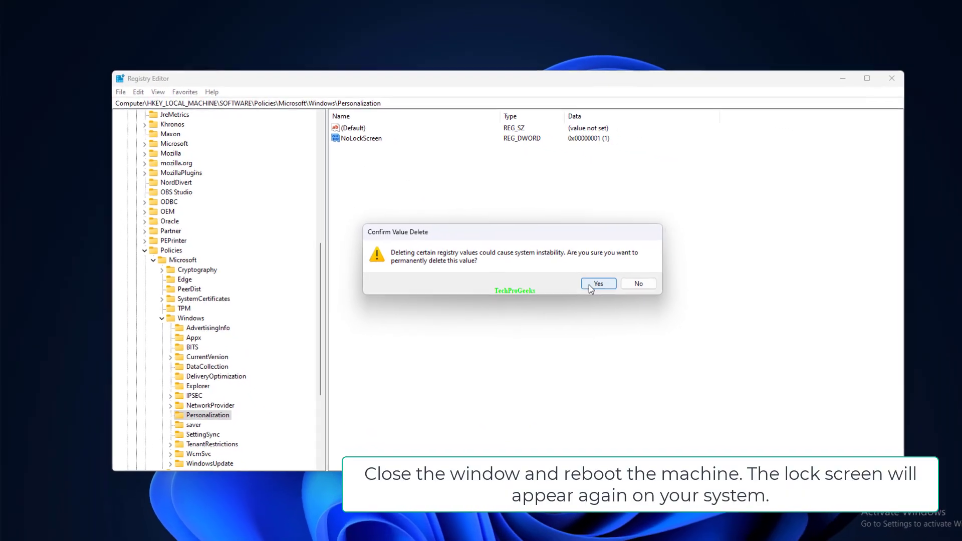
left_click(597, 284)
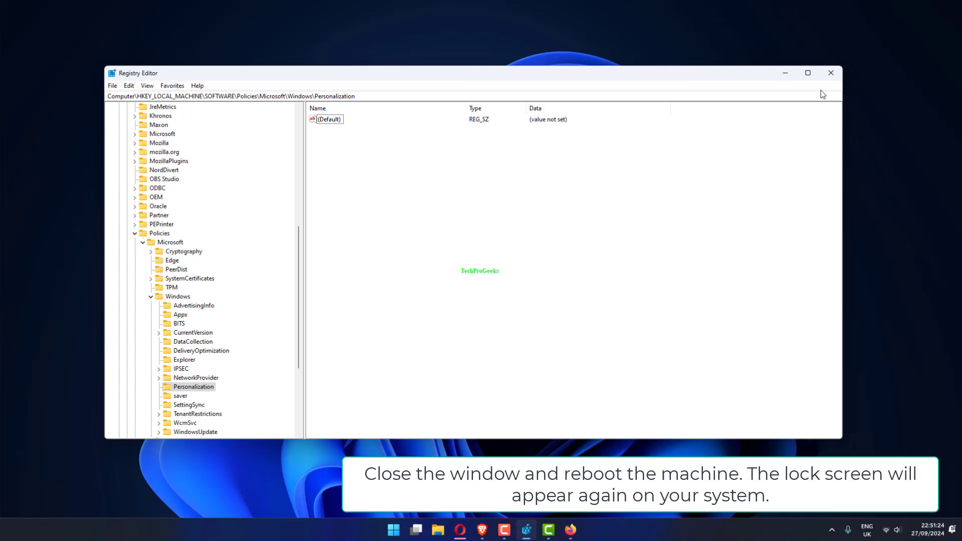
Close Registry Editor.
left_click(830, 72)
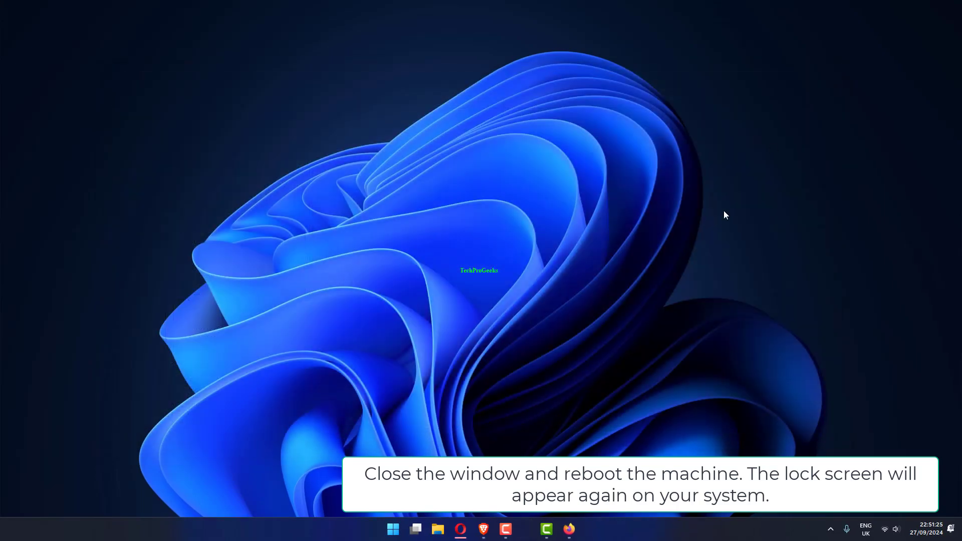